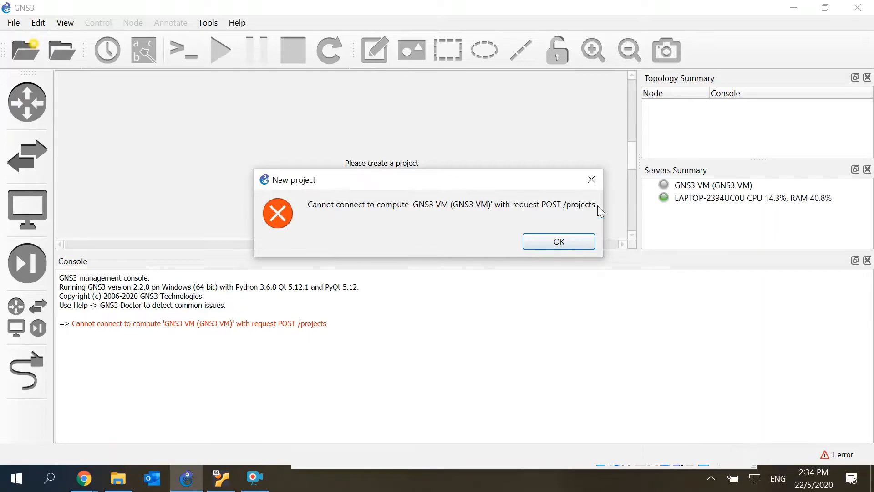
mouse_move(608, 432)
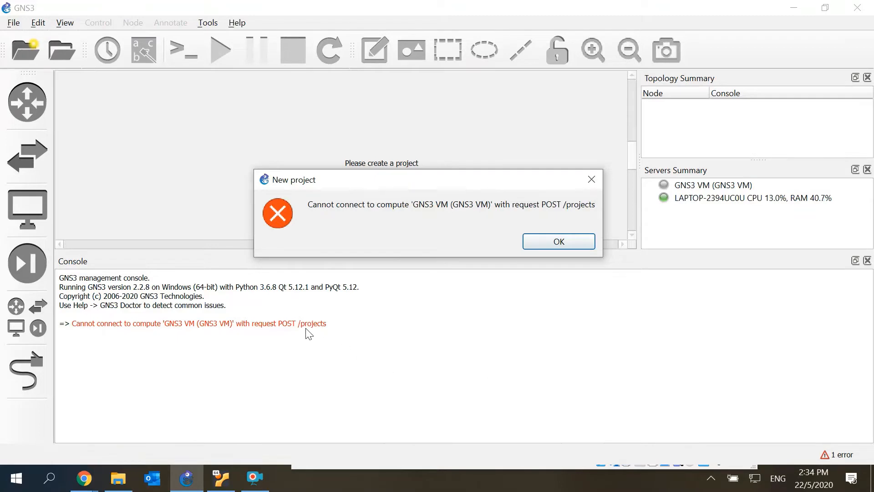
mouse_move(666, 323)
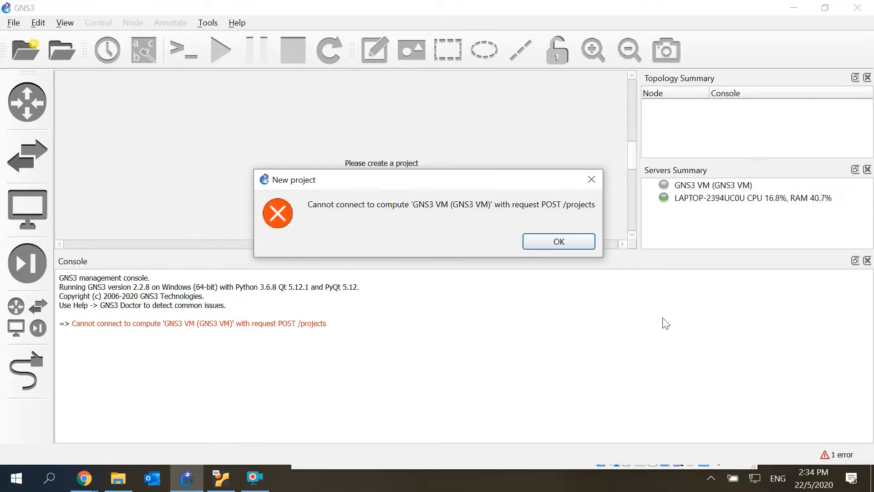
Check the GNS3 VM console for its IP 192.168.56.103, then open Network & Internet settings
click(711, 478)
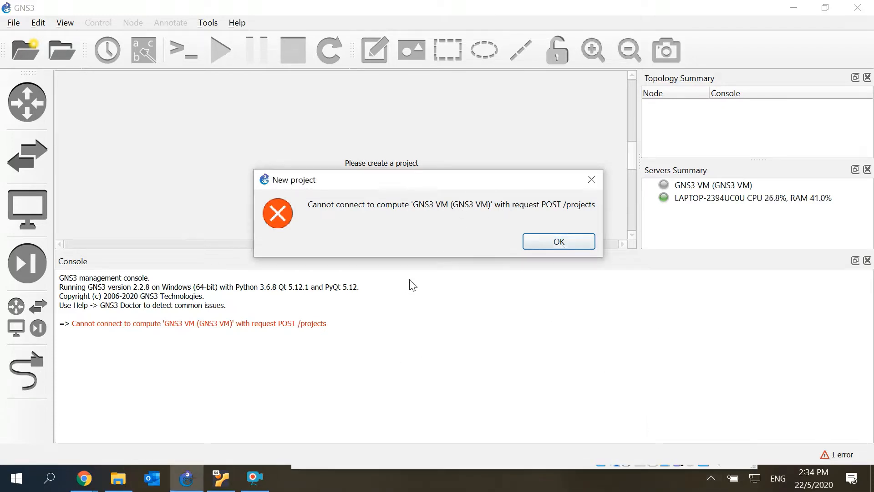
click(219, 478)
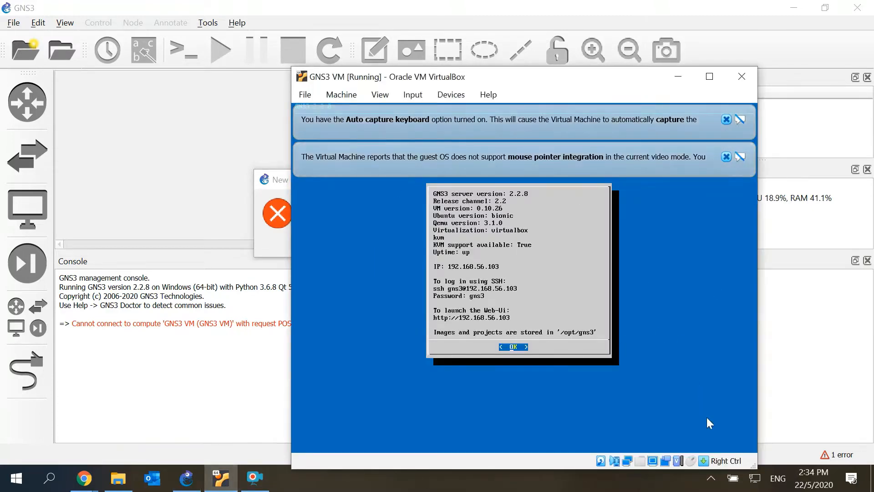
mouse_move(678, 76)
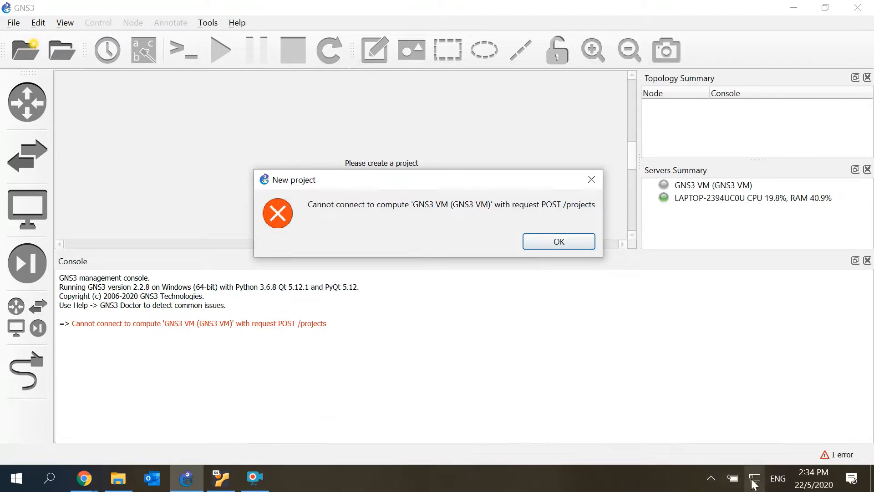
mouse_move(754, 477)
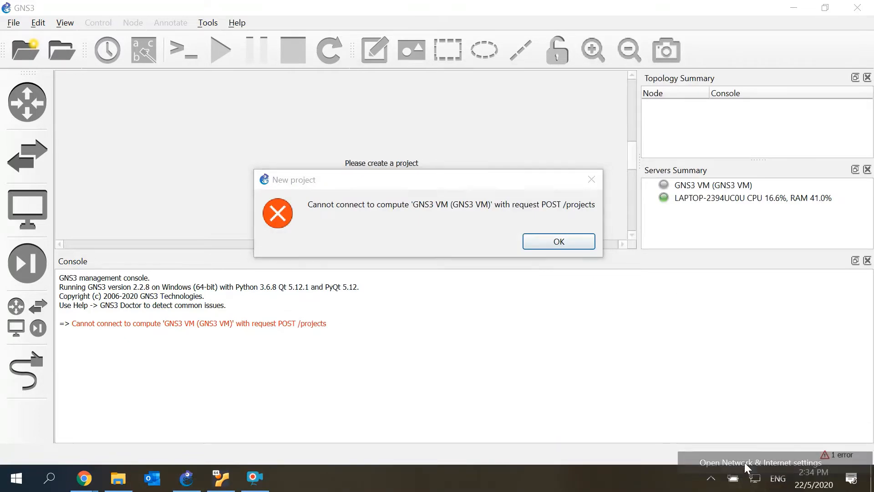
click(759, 462)
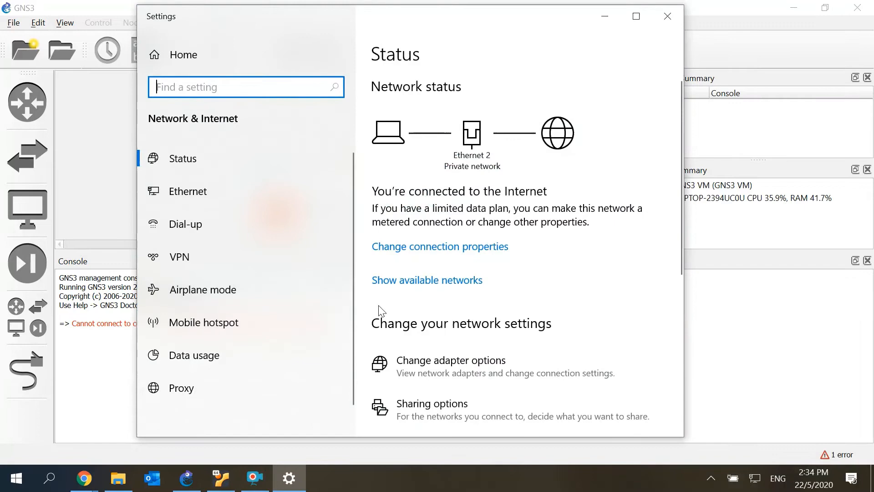
mouse_move(405, 264)
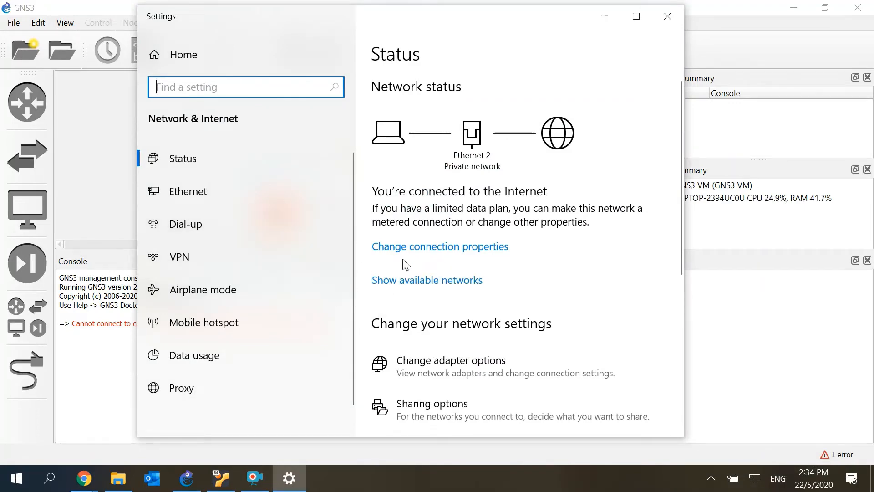
Open the VirtualBox Host-Only Network adapter's properties from Network Connections
click(450, 360)
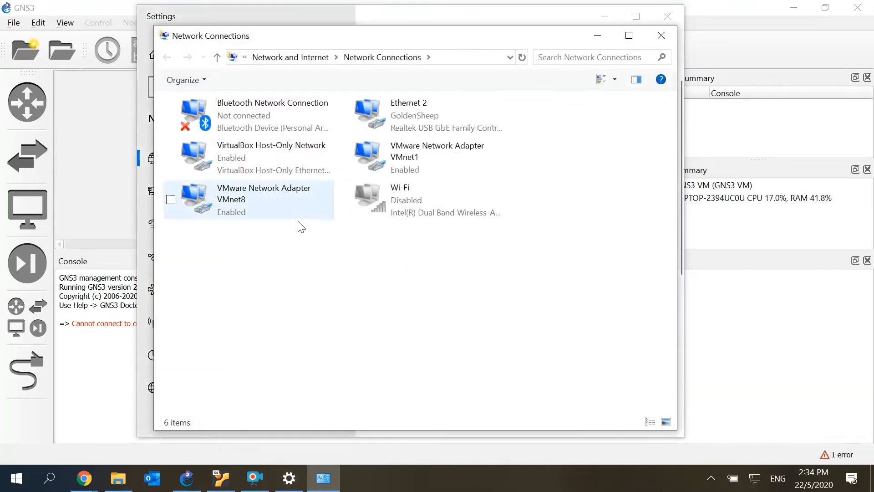
click(273, 157)
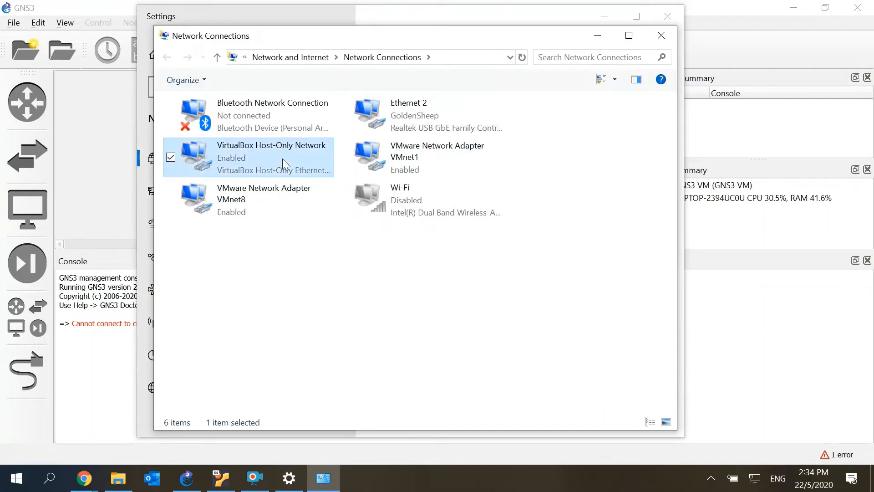
right_click(273, 157)
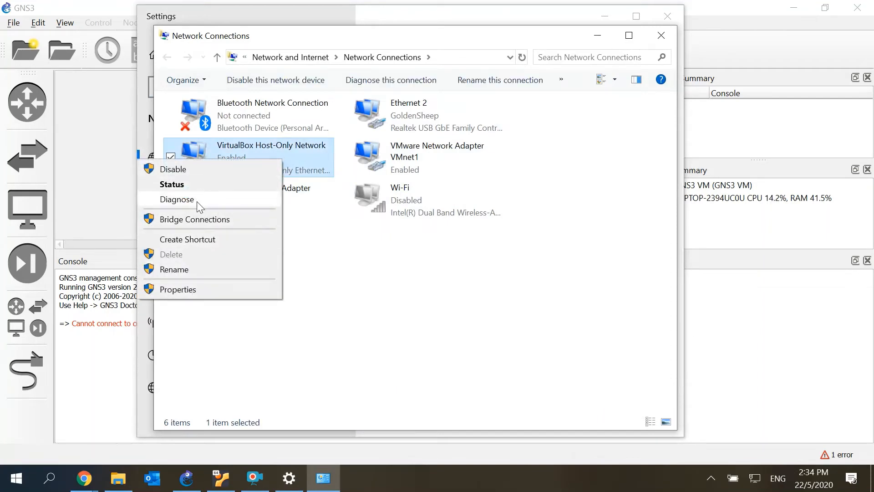
click(177, 289)
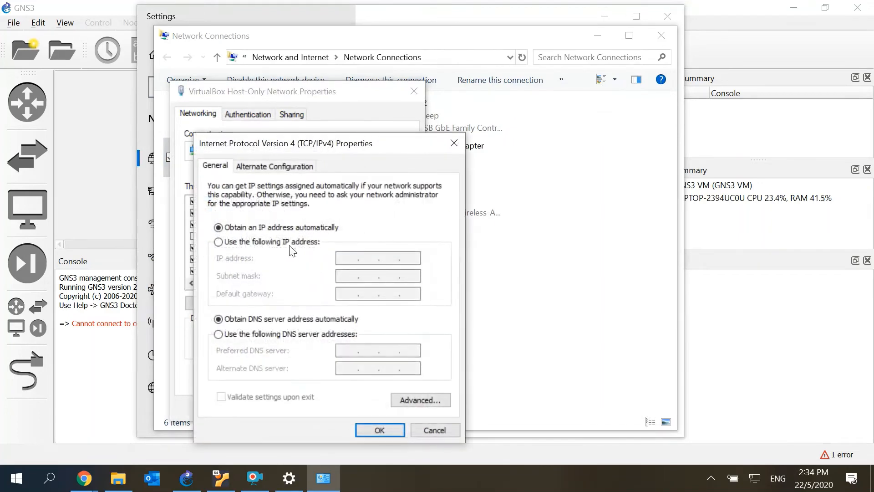
Toggle the adapter's IPv4 DNS option to reapply settings and confirm both dialogs
click(219, 334)
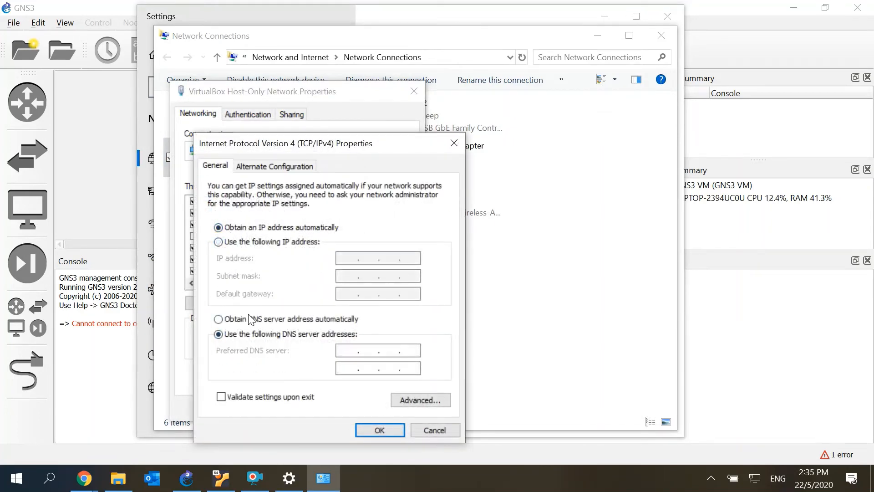
click(380, 429)
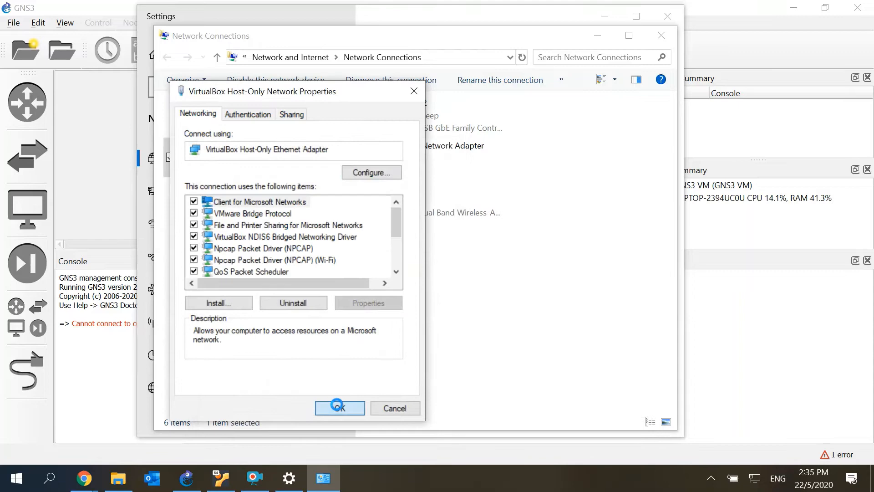
click(339, 407)
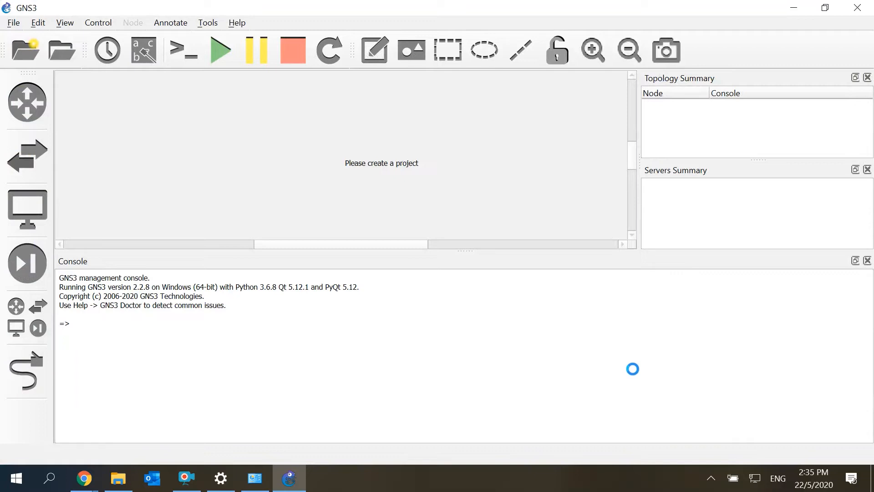
mouse_move(709, 479)
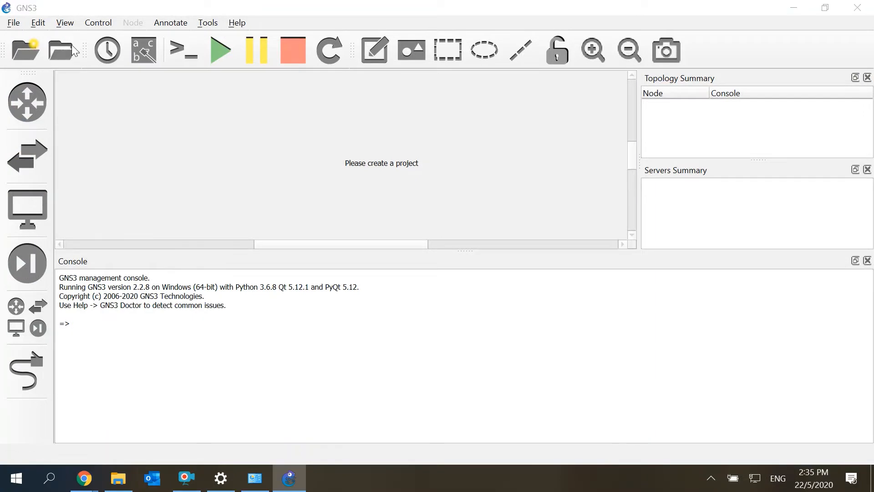
Start a new project in the restarted GNS3 while localhost:3080 connects
click(61, 50)
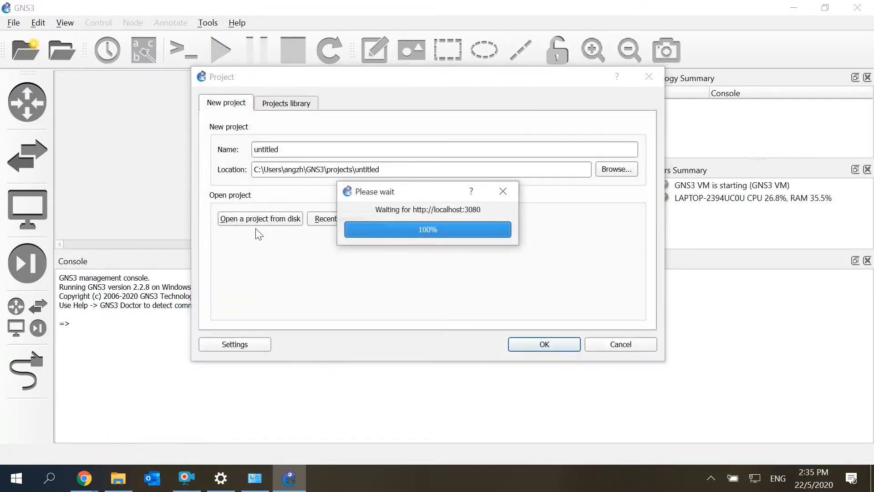
Confirm the Project dialog to open an untitled project
click(343, 218)
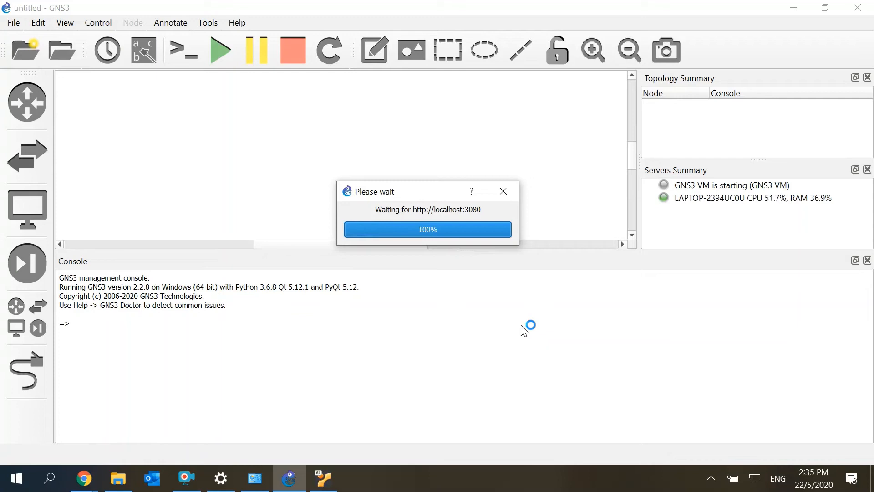
mouse_move(658, 414)
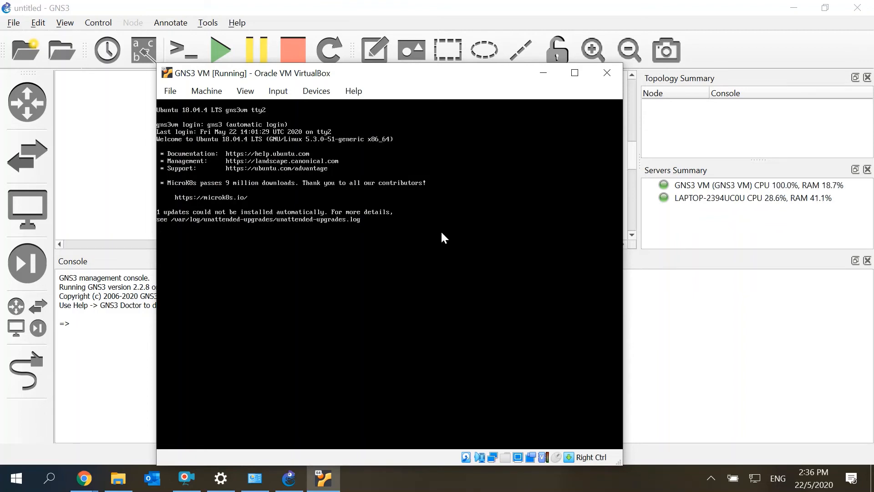
mouse_move(542, 72)
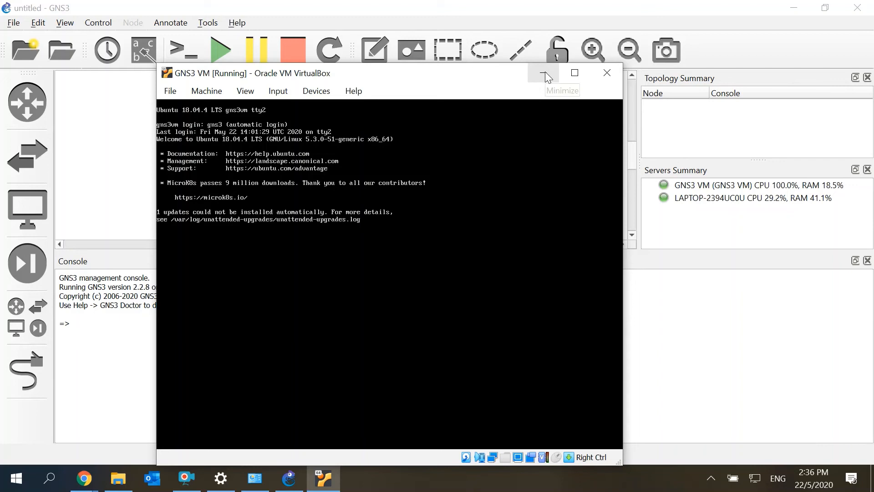
mouse_move(685, 177)
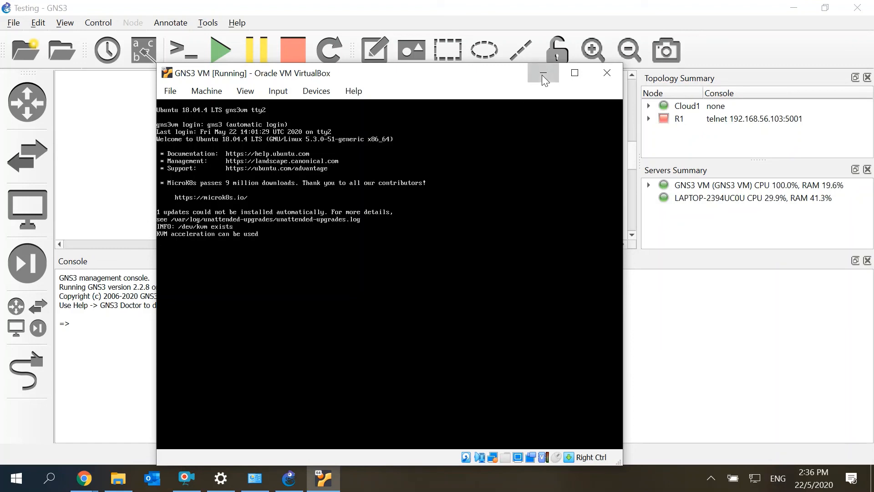
Minimize the GNS3 VM VirtualBox console to reveal the Testing project with R1 and Cloud1
click(540, 73)
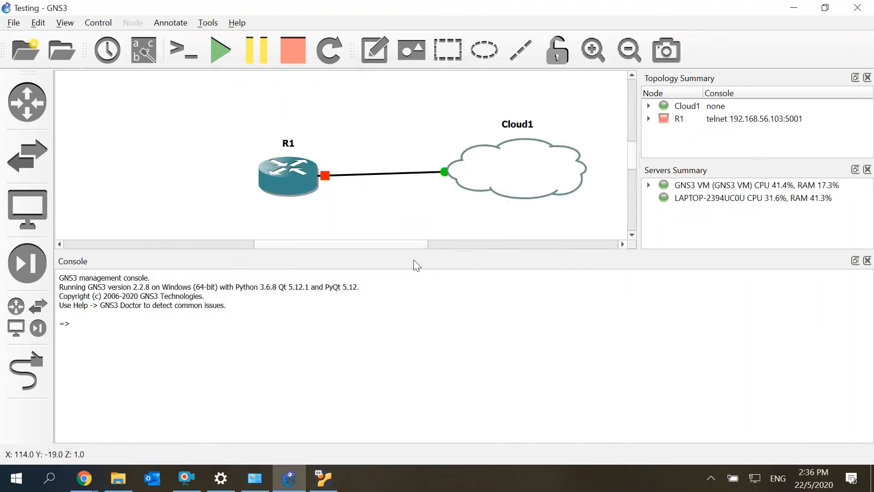